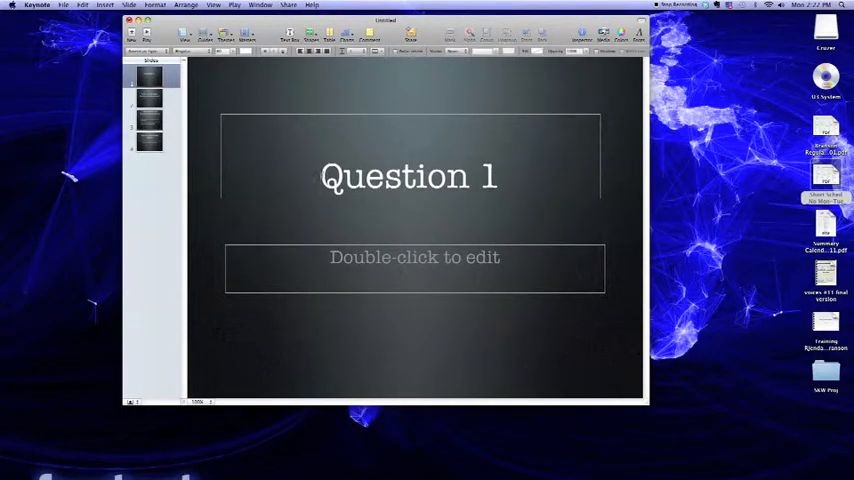
Review slides 2 and 3, then add a new title-only slide as slide 5.
left_click(148, 97)
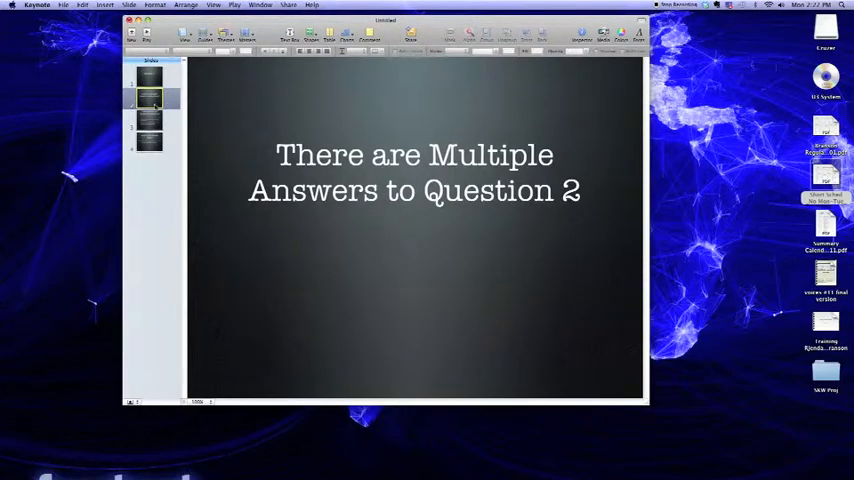
left_click(148, 122)
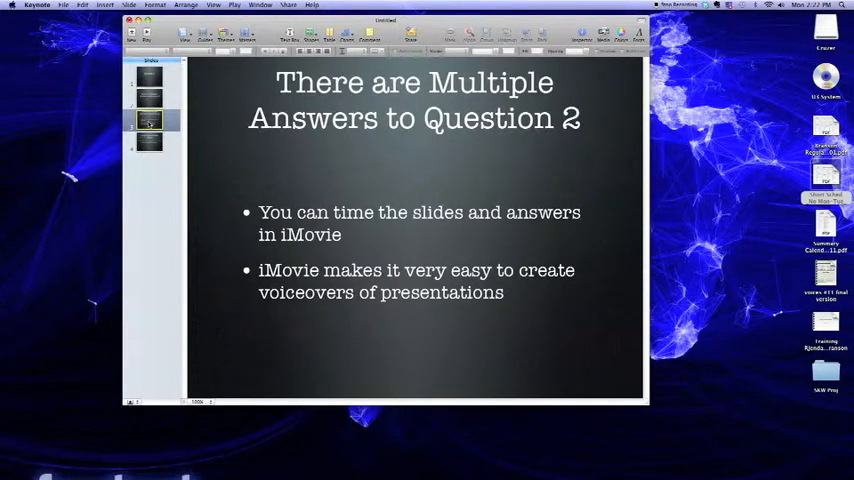
left_click(148, 140)
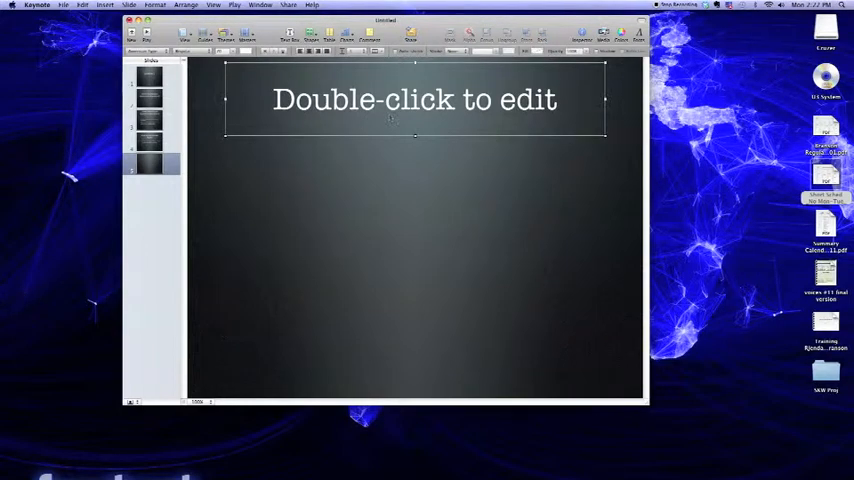
Centre the title box and title slide 5 'What is the Hardest Part?'.
left_click_drag(414, 100, 414, 205)
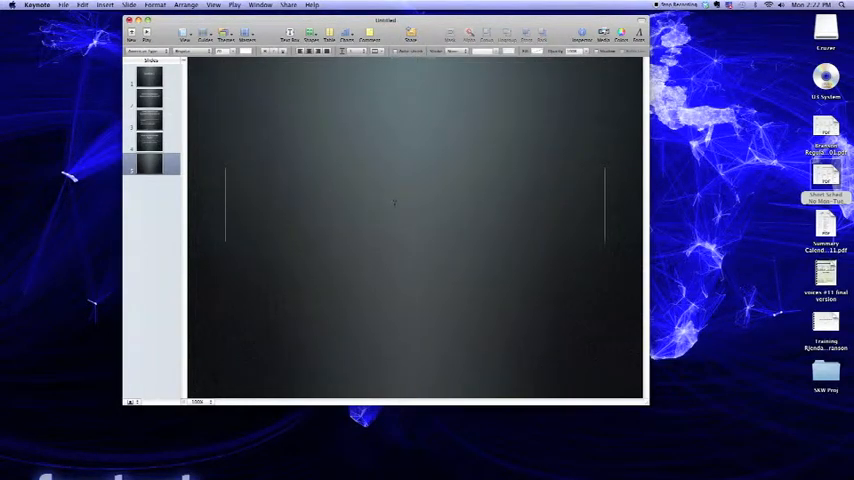
type("What")
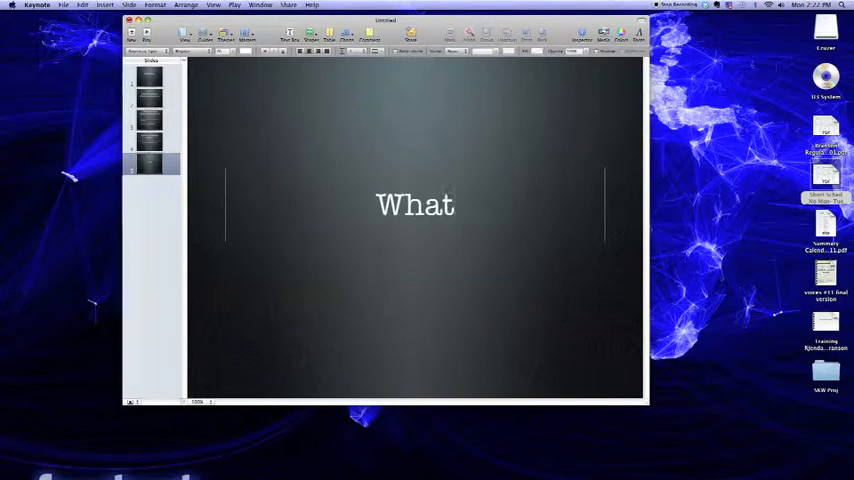
type("is the H")
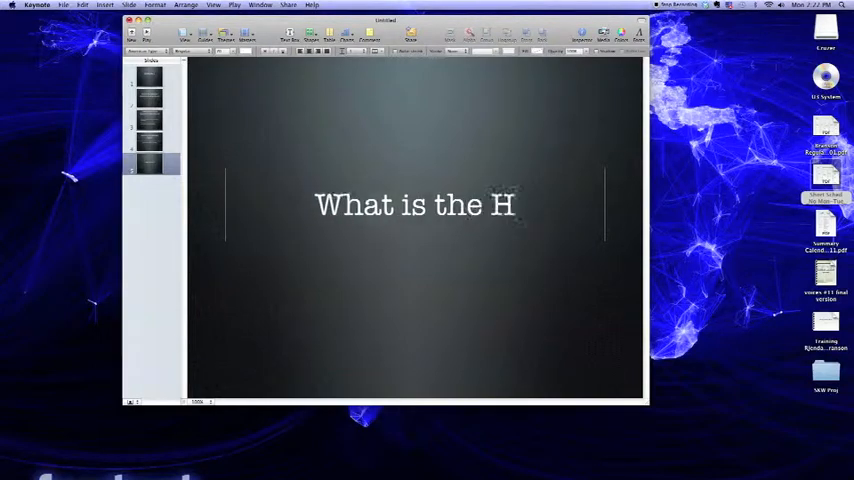
type("ardest Pa")
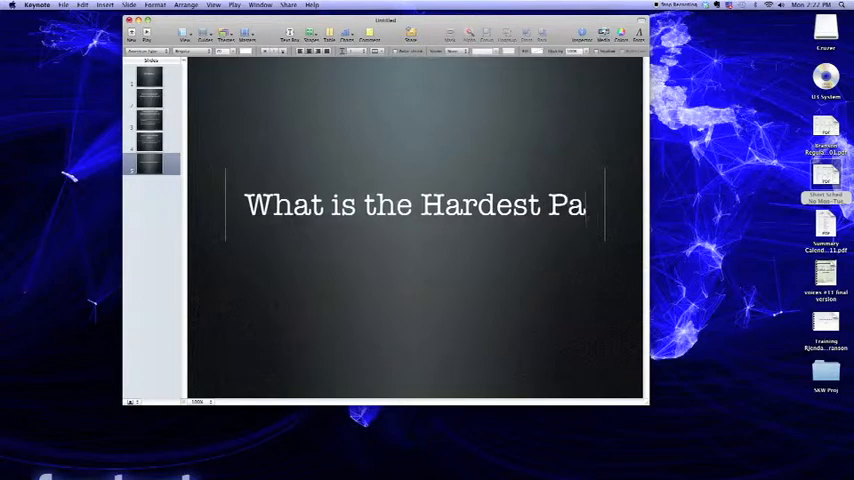
type("rt?")
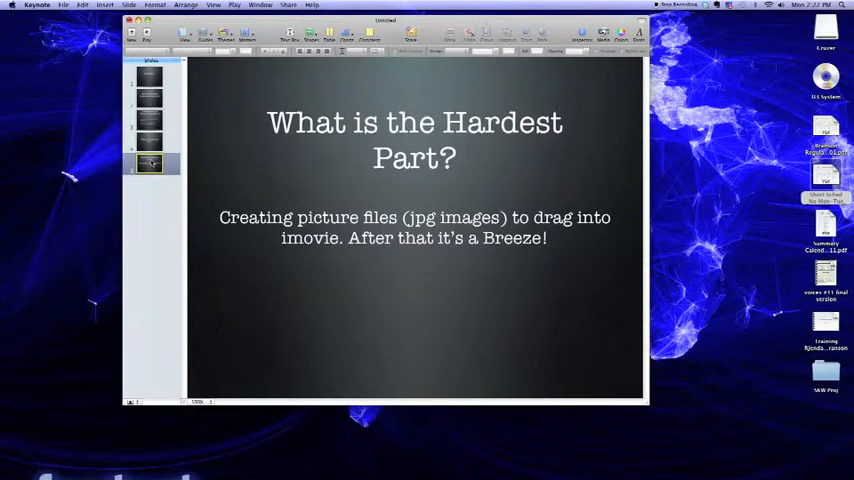
Glance back at slides 4 and 3, then start exporting the presentation.
left_click(149, 143)
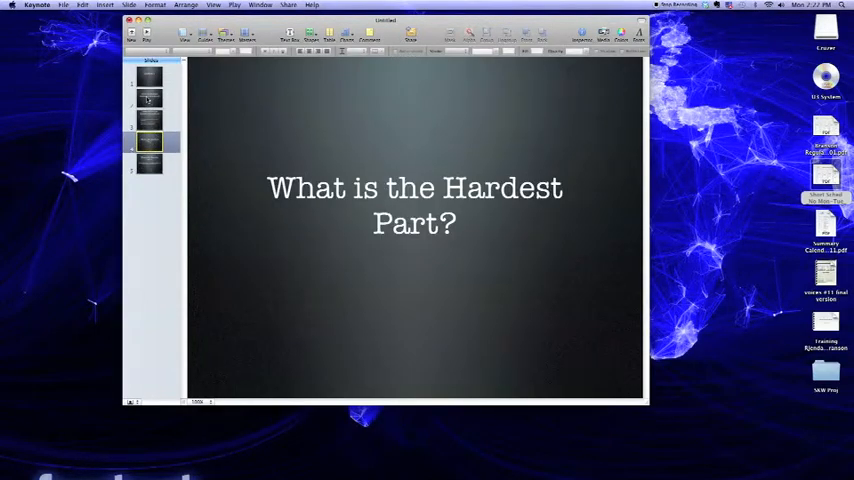
left_click(148, 122)
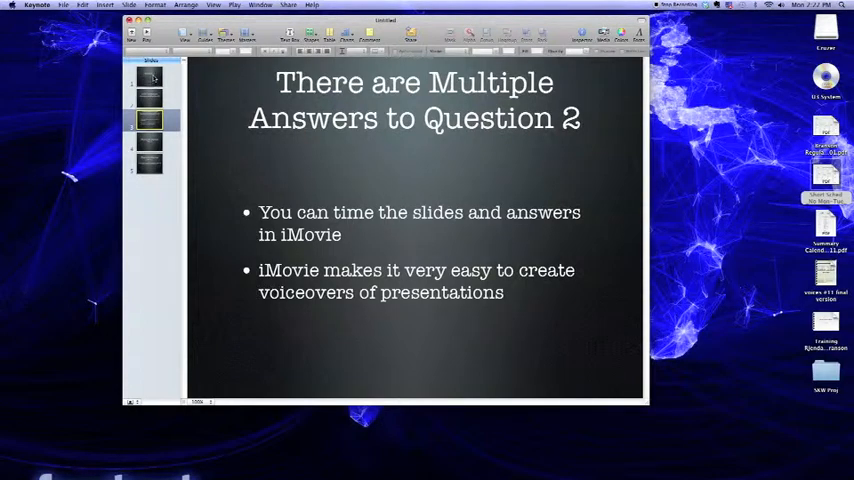
left_click(63, 5)
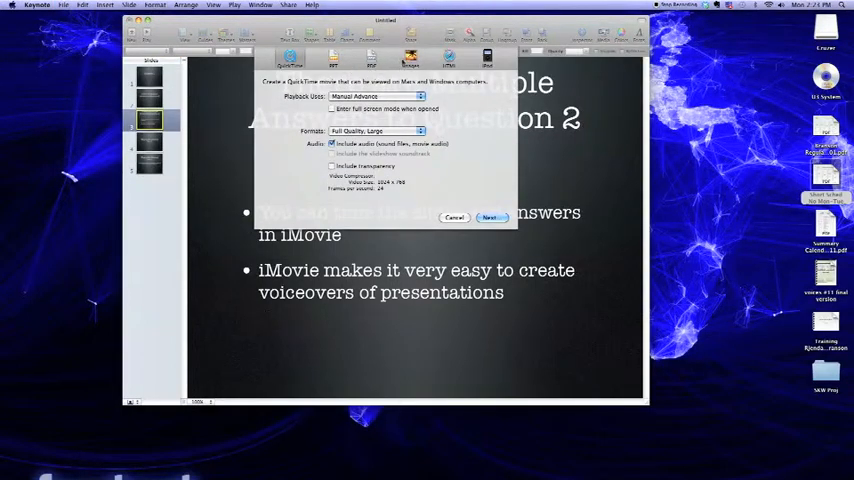
Export as JPEG images at raised quality and continue to the save location.
left_click(410, 58)
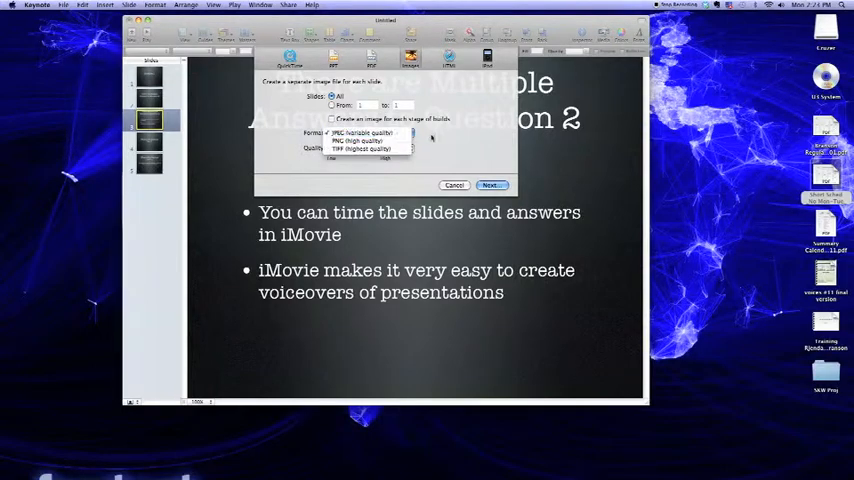
left_click(367, 133)
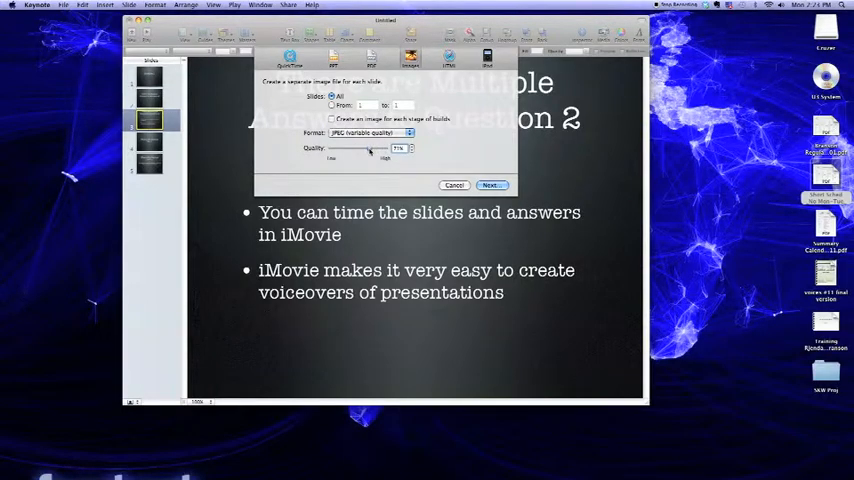
left_click_drag(378, 148, 390, 148)
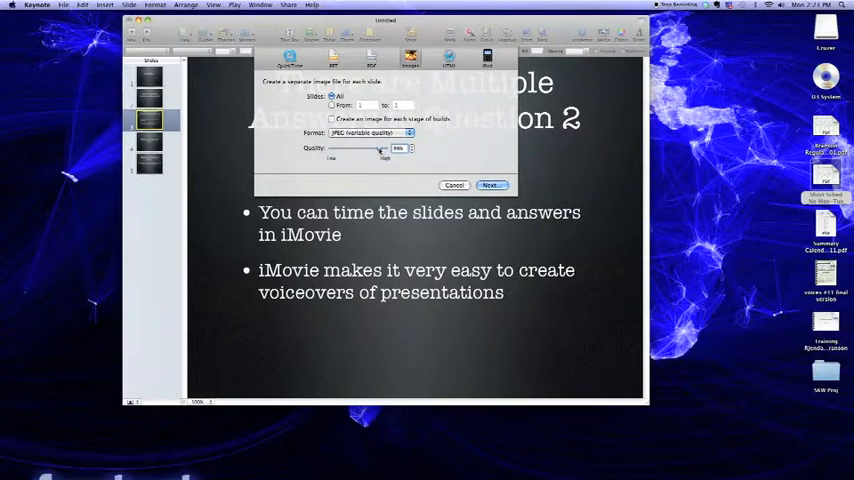
left_click_drag(378, 148, 375, 148)
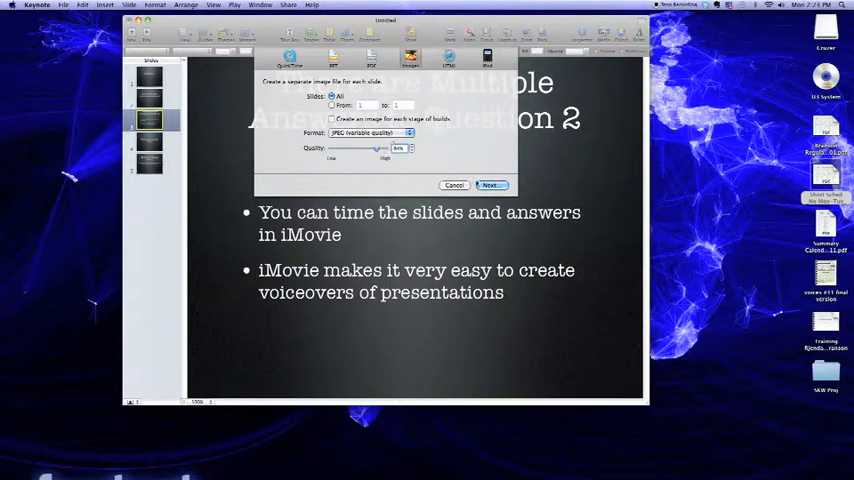
left_click(489, 185)
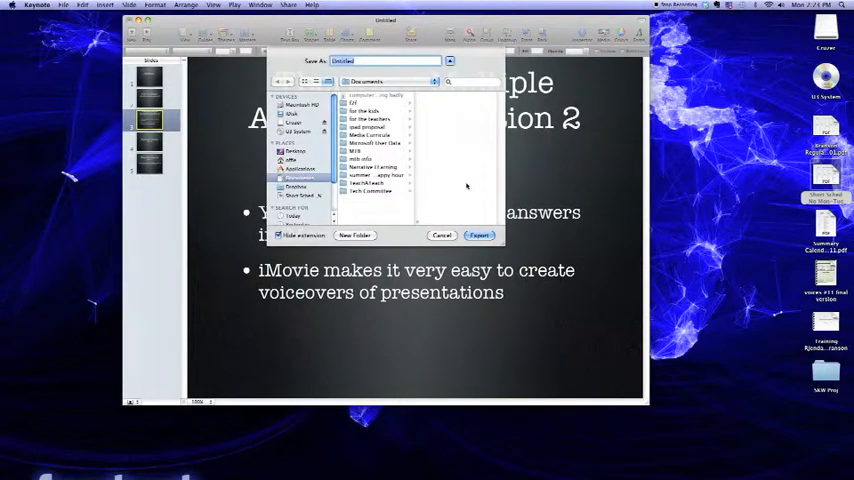
Export the slide images to Desktop/SKW Proj and answer the save-presentation prompt.
left_click(295, 151)
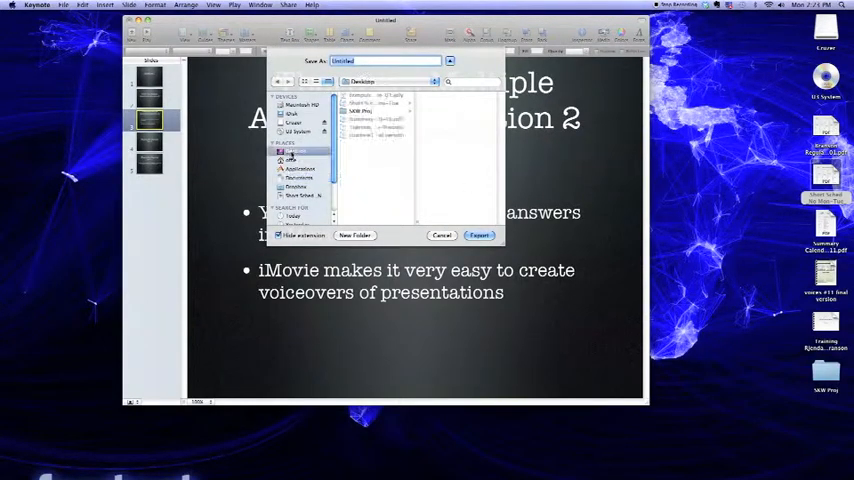
left_click(295, 150)
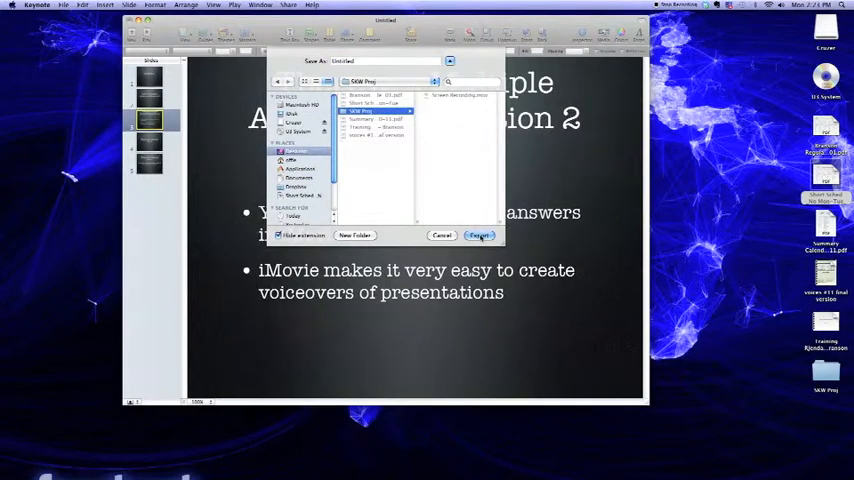
left_click(479, 235)
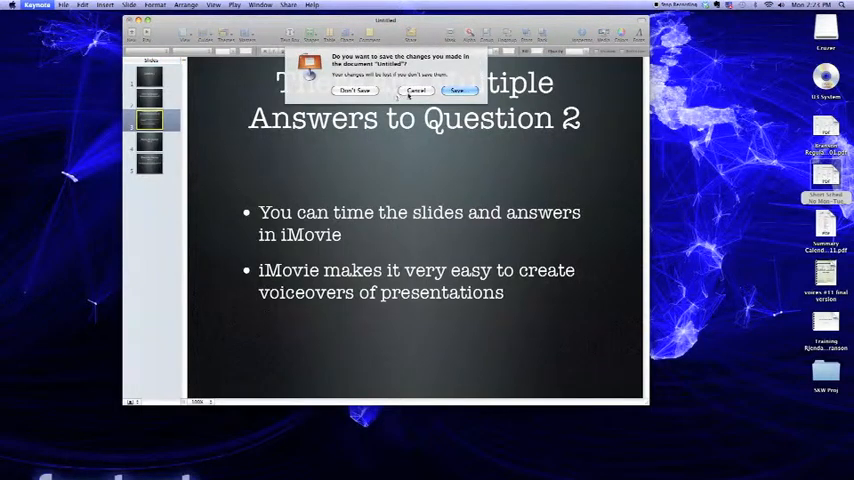
left_click(355, 91)
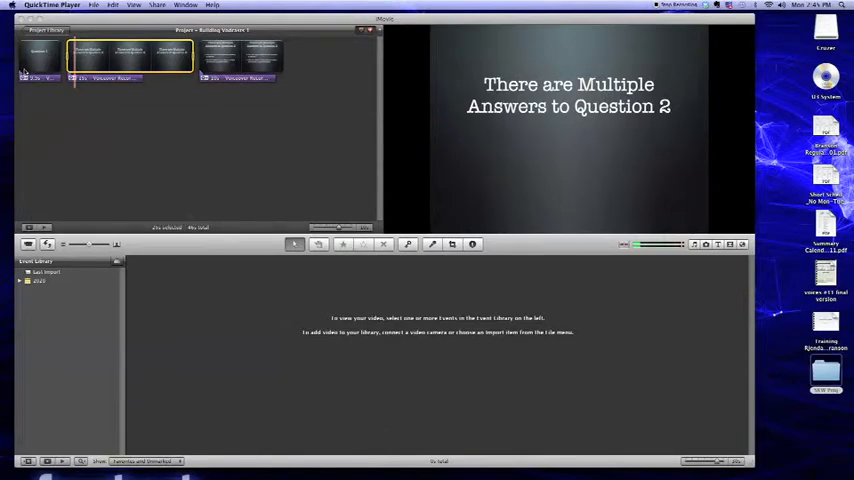
Bring up editing options for the Multiple Answers to Question 2 slide clip.
left_click(40, 55)
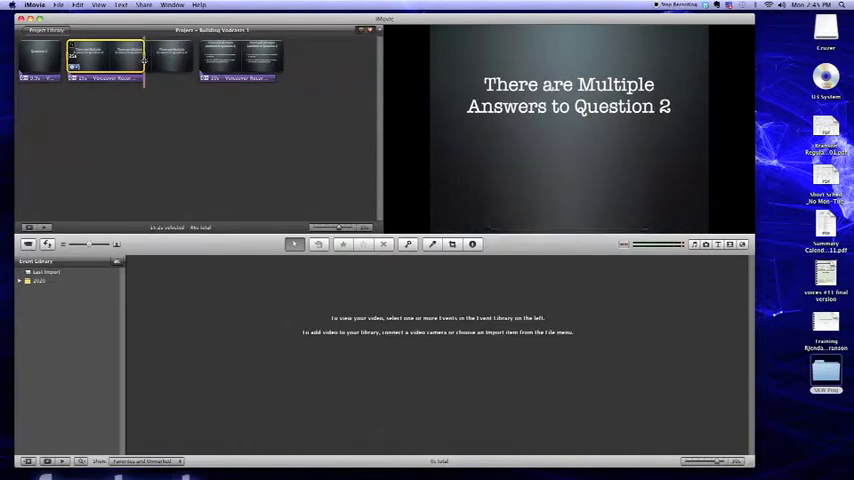
right_click(105, 55)
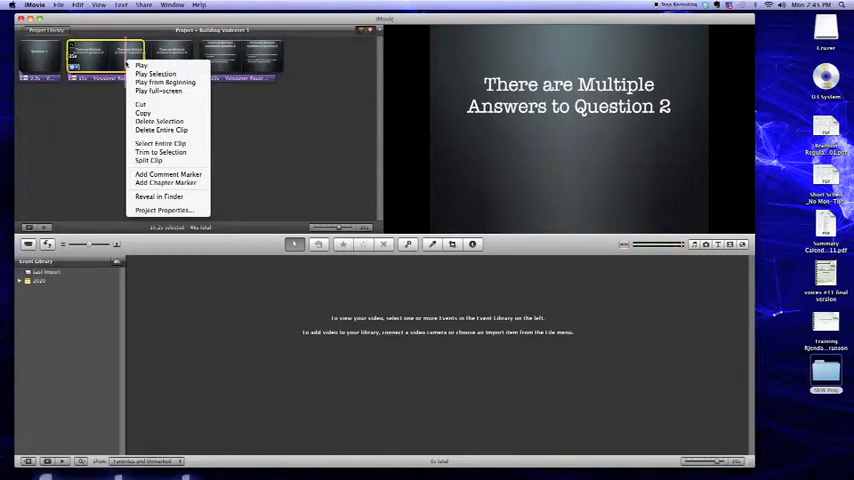
left_click(148, 156)
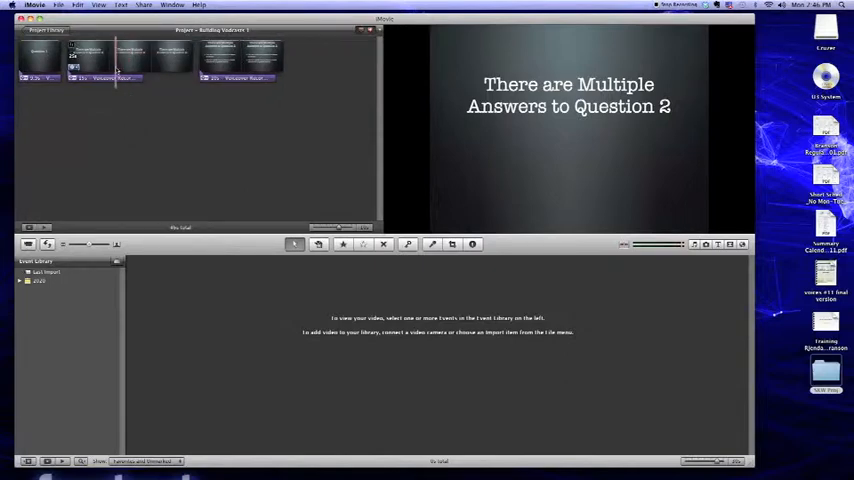
right_click(100, 60)
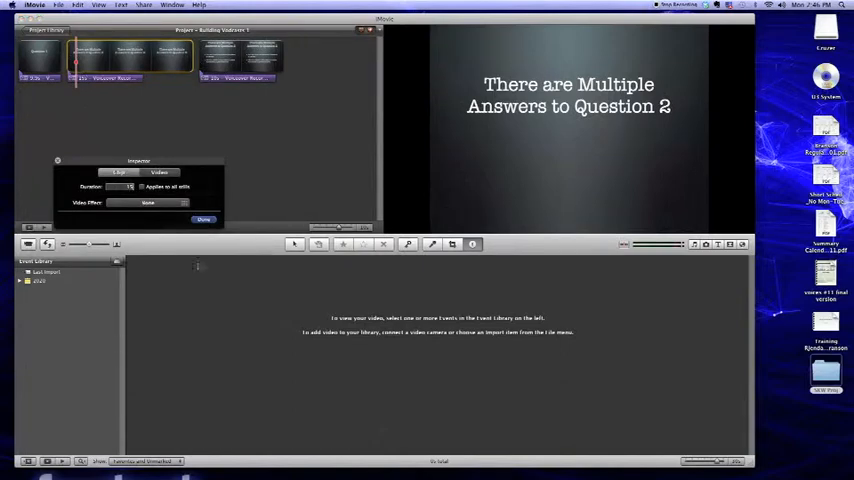
Lengthen both Multiple Answers slide clips to match their voiceover recordings.
left_click(203, 219)
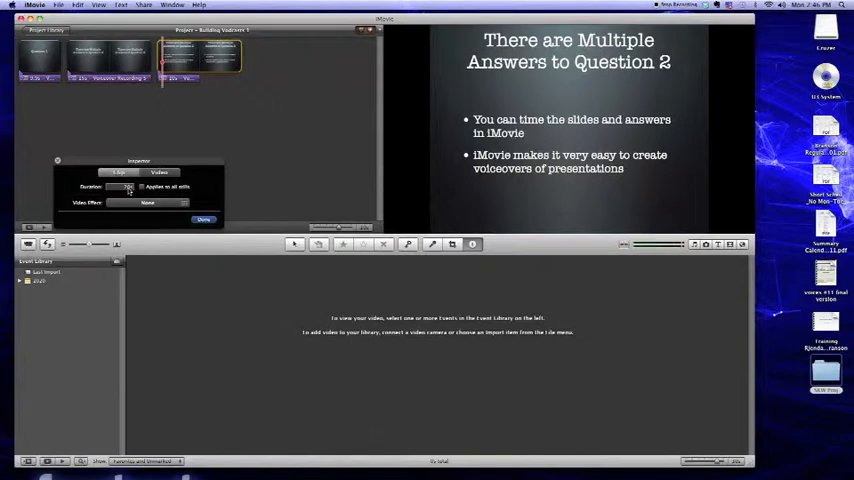
left_click(203, 219)
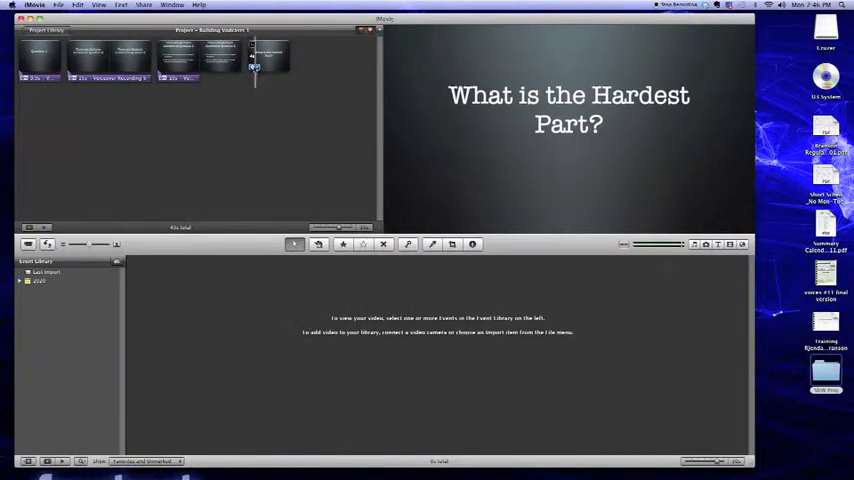
Set the Hardest Part slide's duration and select it on the timeline.
double_click(270, 57)
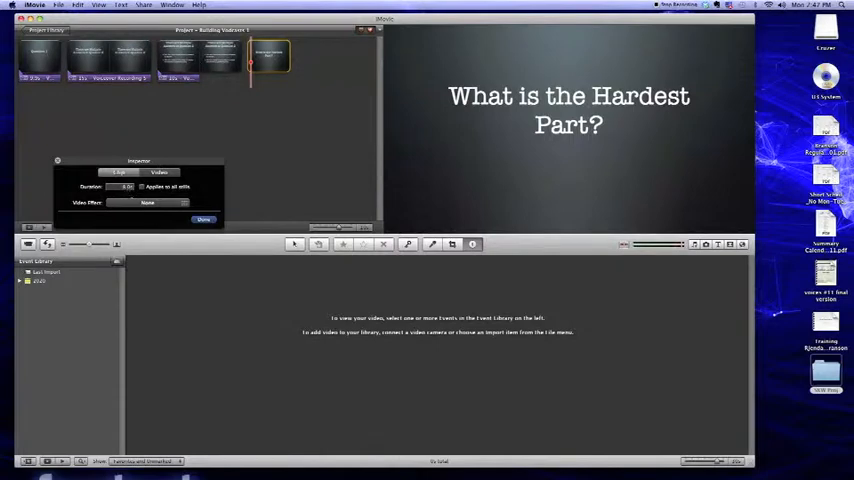
left_click(204, 219)
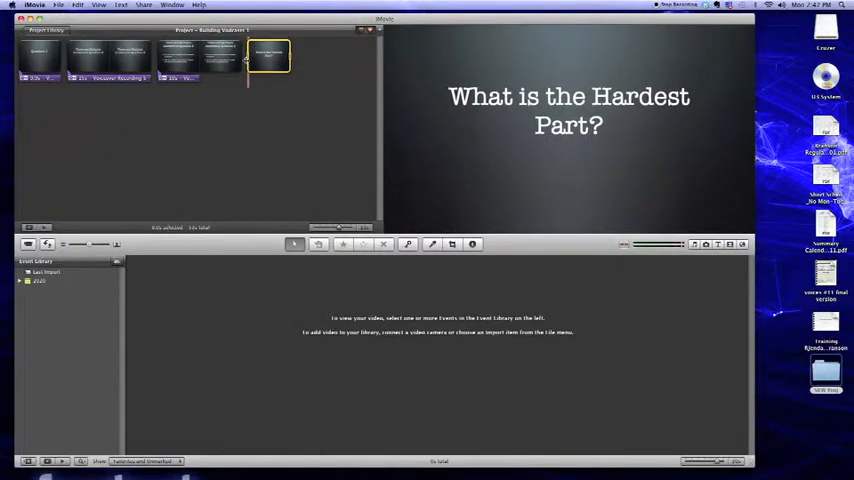
left_click(432, 244)
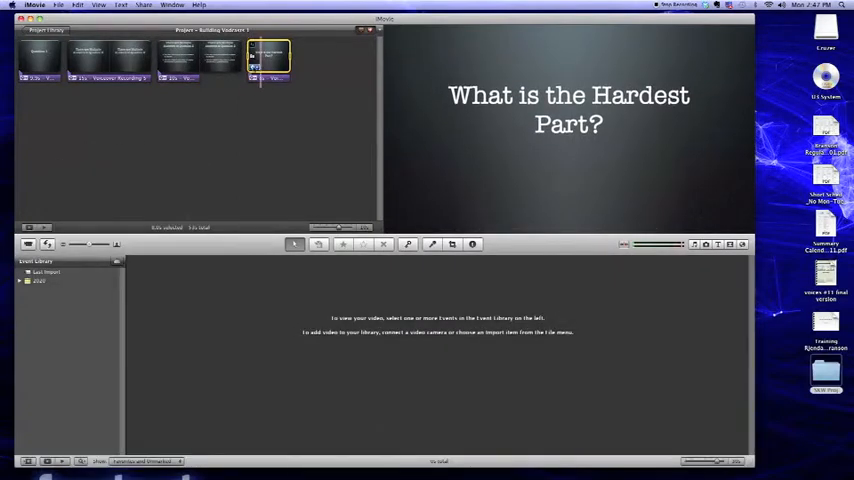
Adjust the Hardest Part slide's duration to fit its new voiceover.
double_click(268, 58)
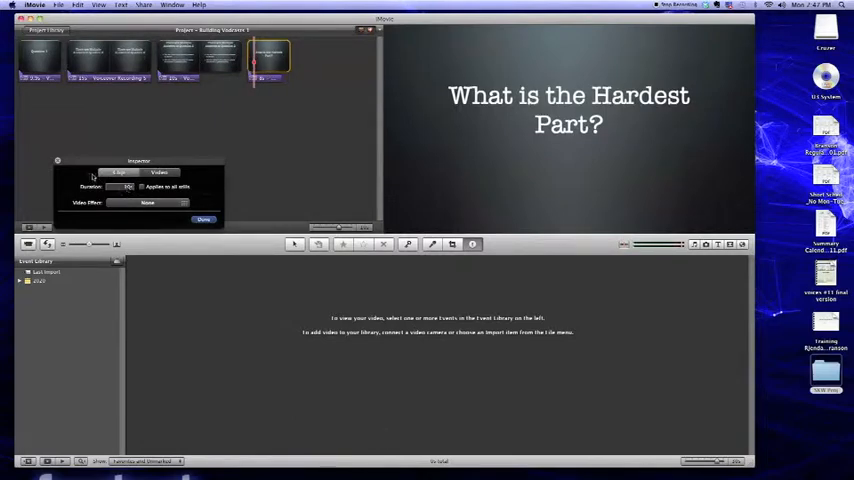
left_click(203, 219)
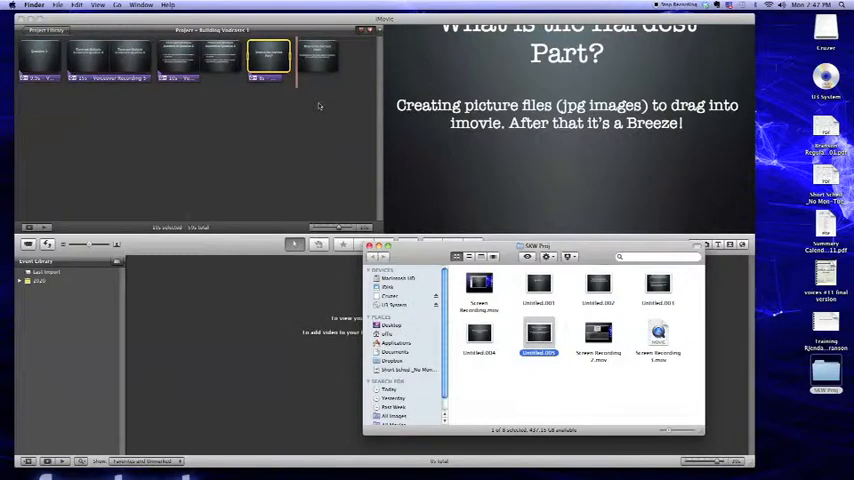
mouse_move(332, 104)
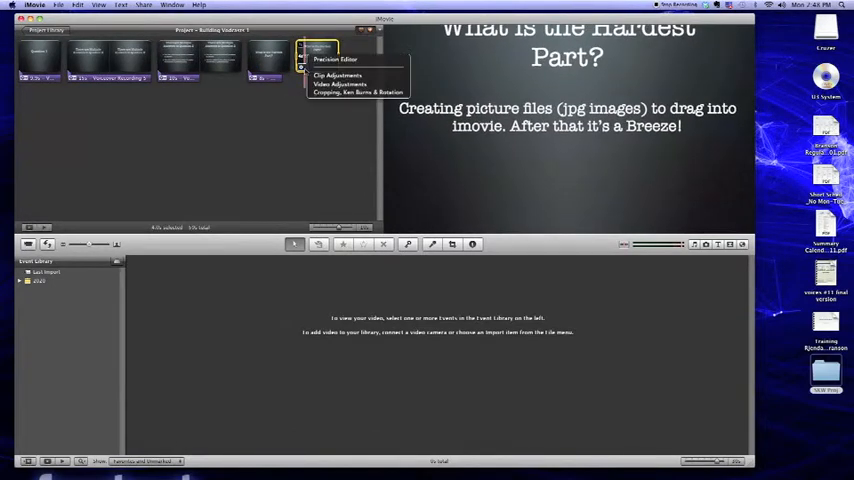
Add the Hardest Part answer slide JPEG to the end of the timeline.
left_click(357, 91)
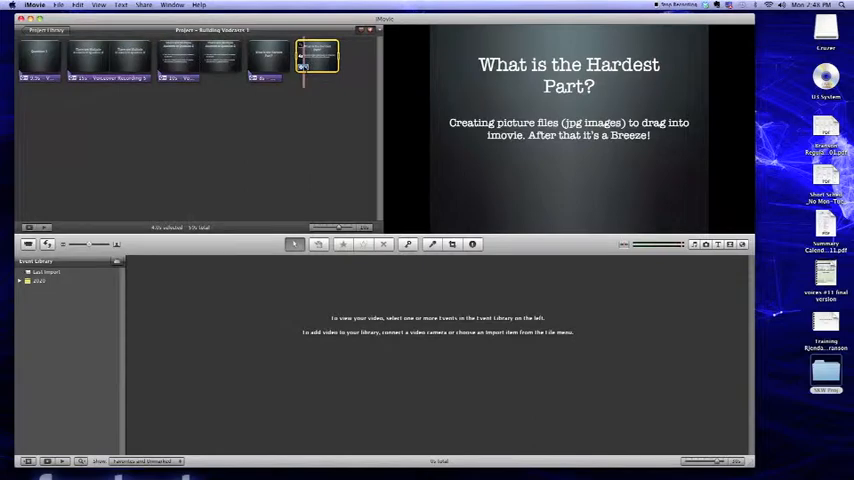
Lengthen the Hardest Part title slide and set the picture-files slide's duration via Clip Adjustments.
right_click(268, 55)
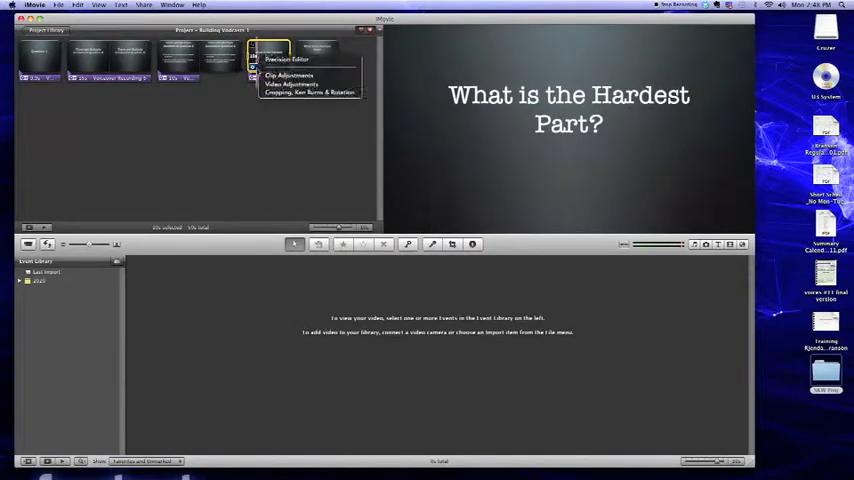
mouse_move(290, 76)
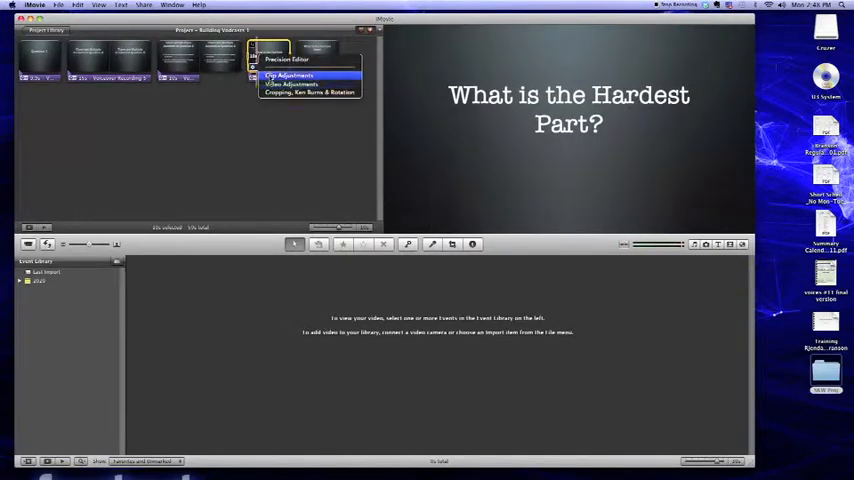
left_click(290, 75)
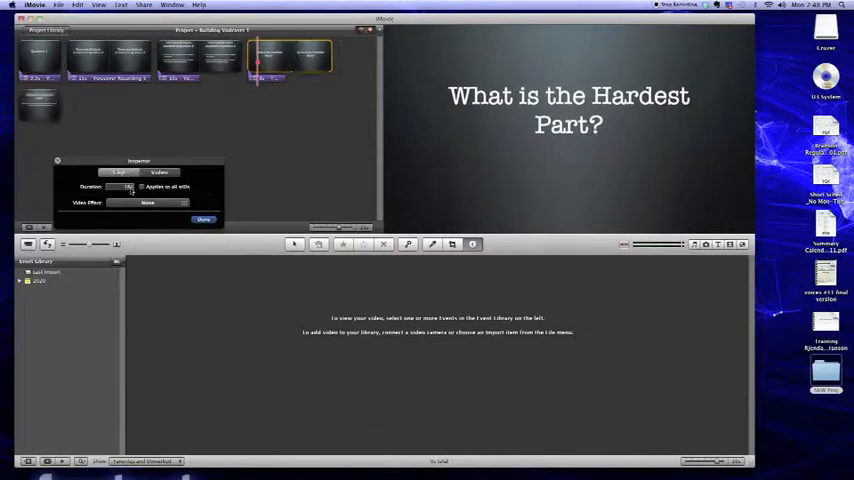
left_click(204, 219)
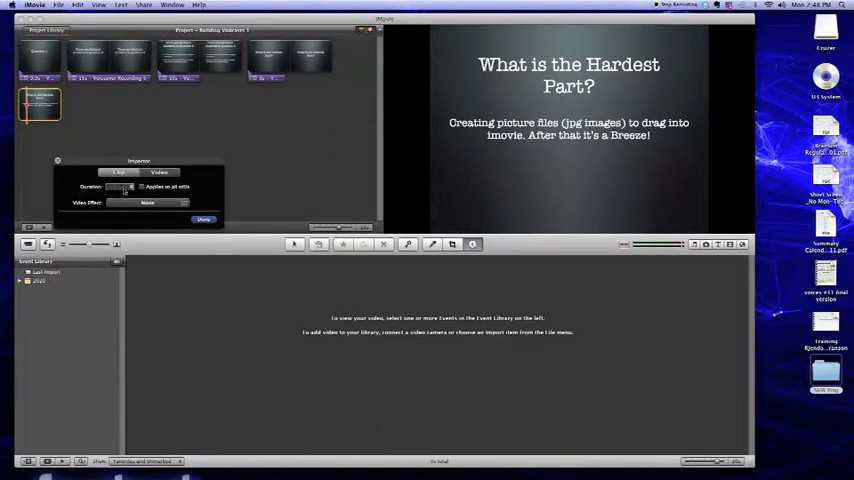
left_click(203, 219)
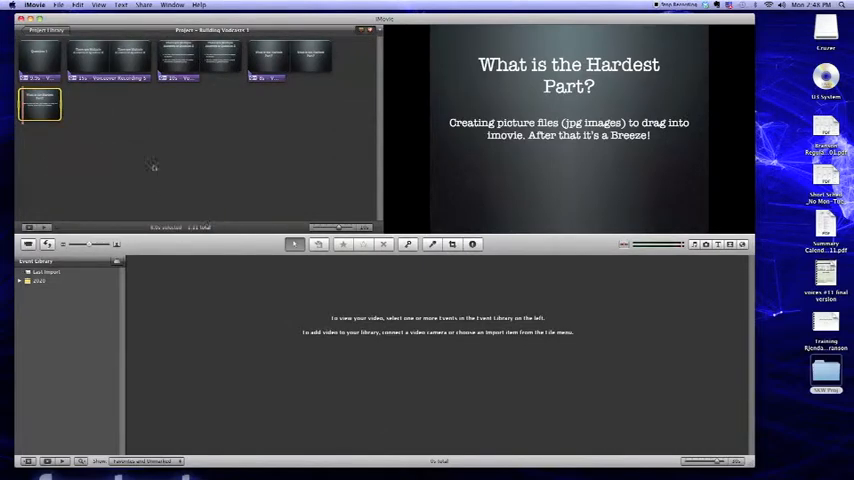
mouse_move(139, 162)
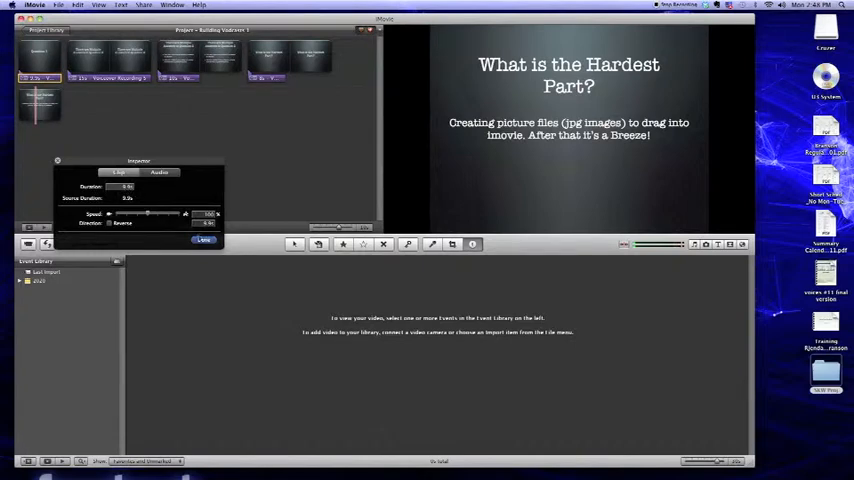
left_click(204, 240)
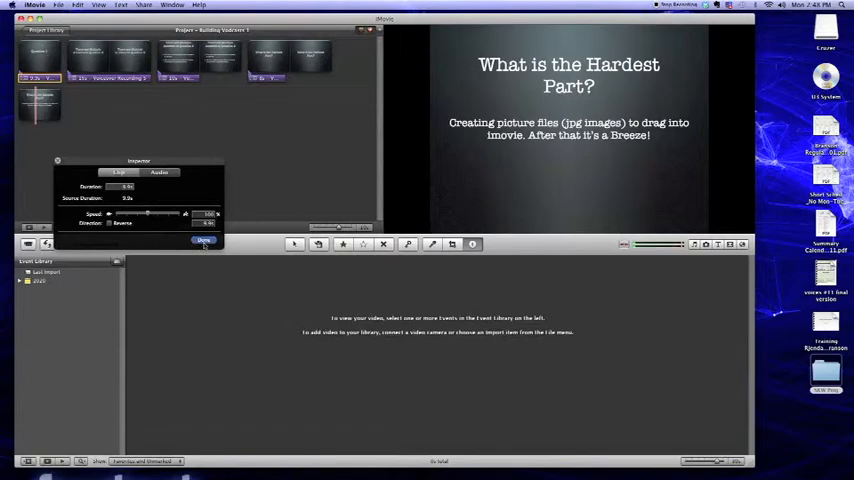
left_click(204, 241)
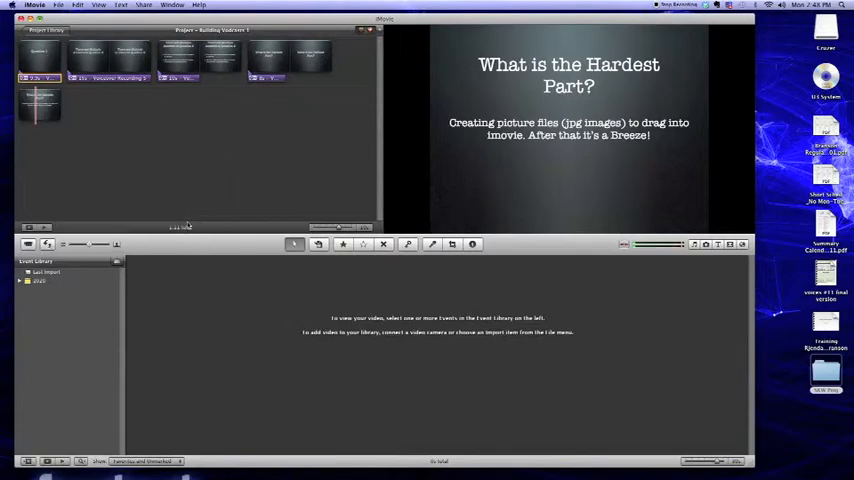